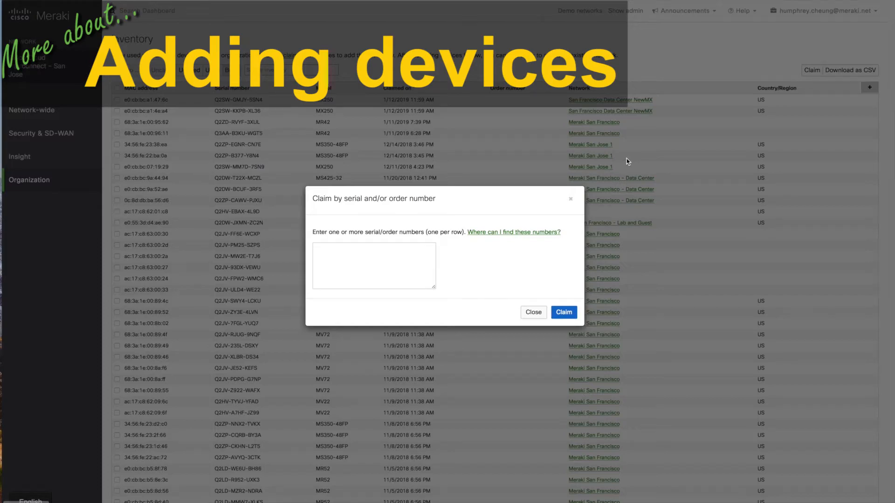
Step: Open the organization's Inventory page listing claimed devices with serials, models and networks
click(532, 312)
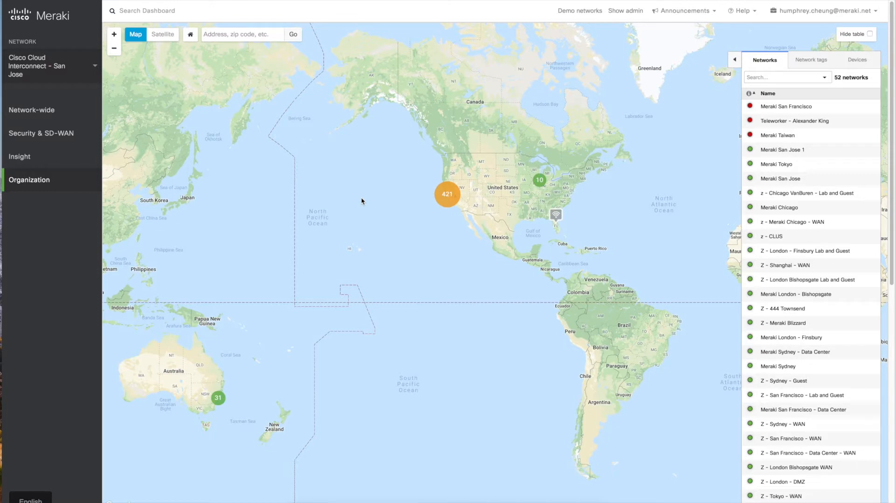
mouse_move(363, 148)
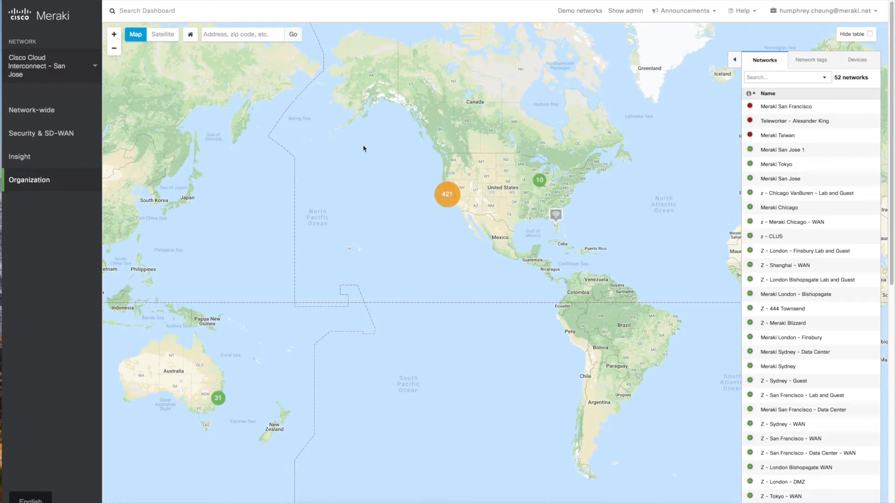
mouse_move(375, 149)
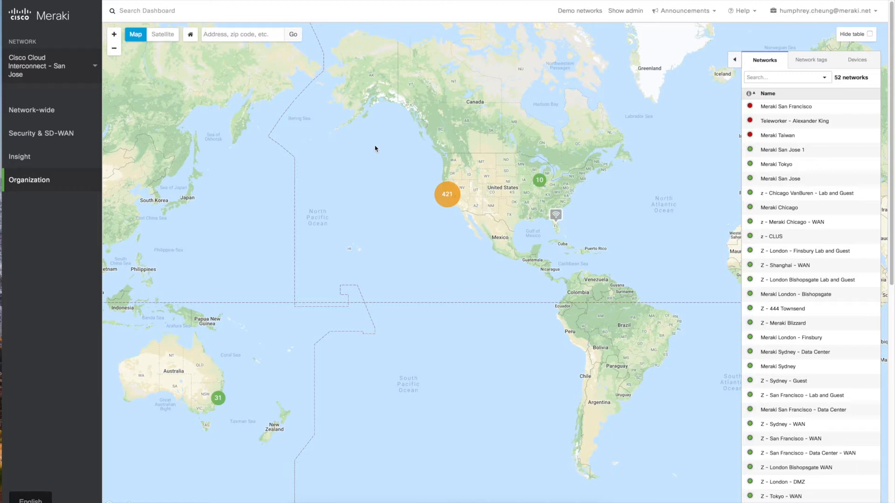
mouse_move(515, 183)
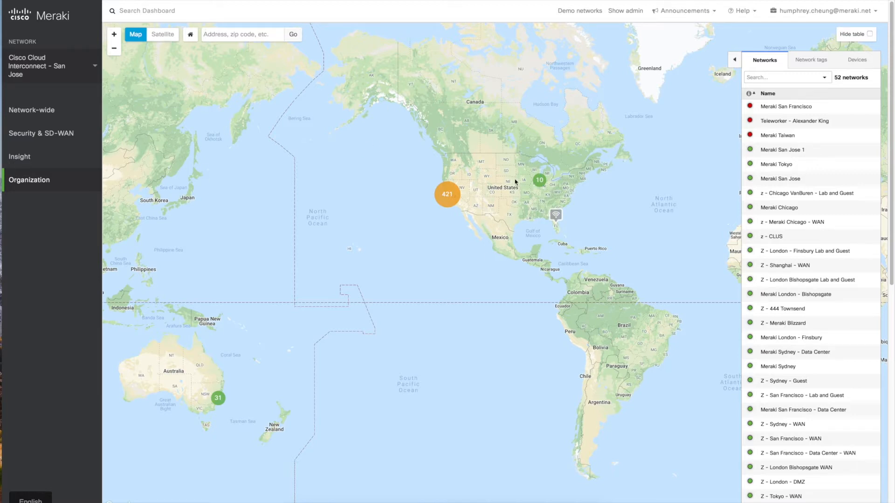
mouse_move(435, 329)
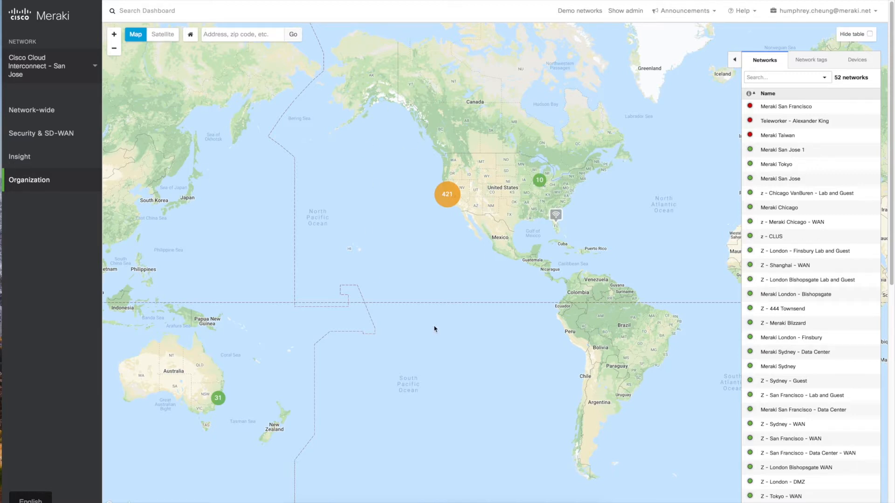
click(29, 180)
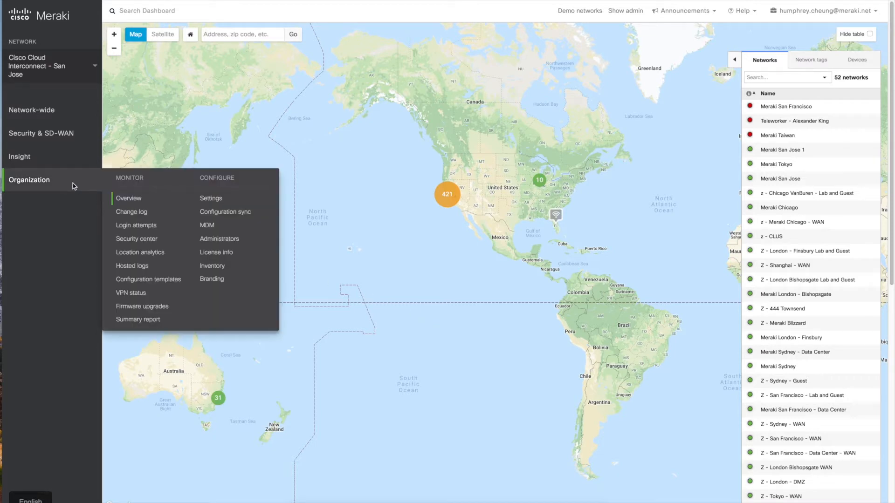
mouse_move(218, 262)
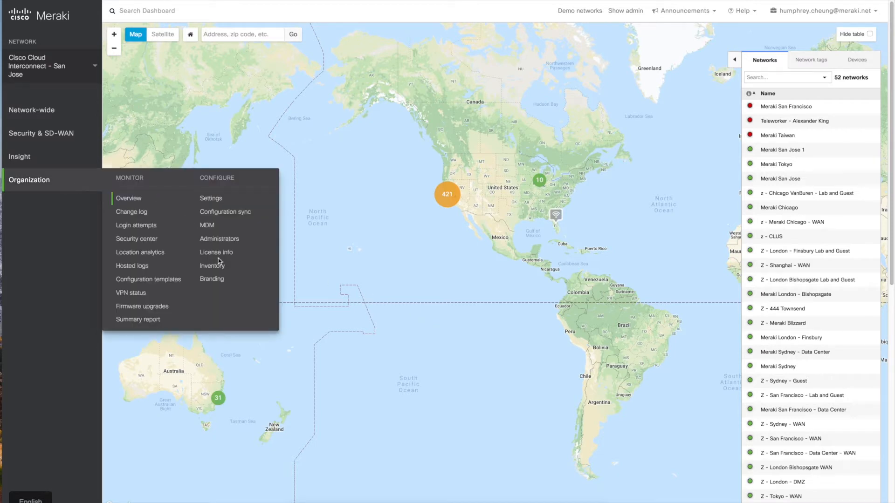
mouse_move(211, 266)
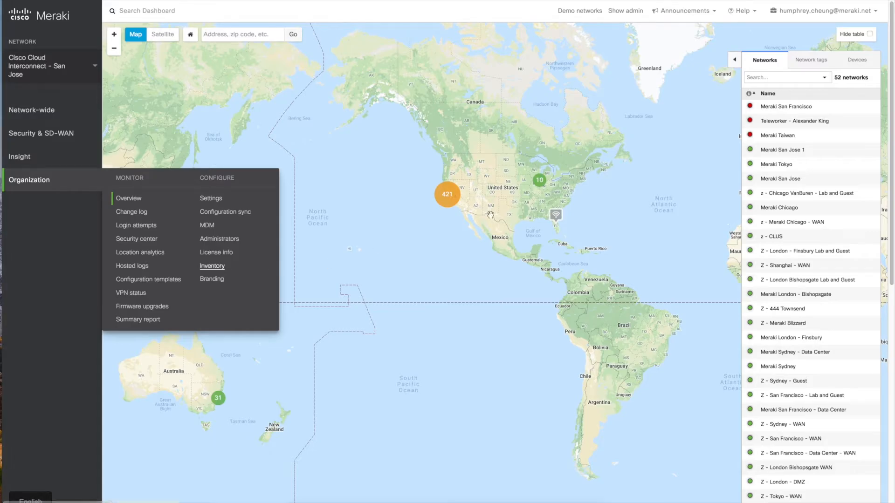
click(212, 266)
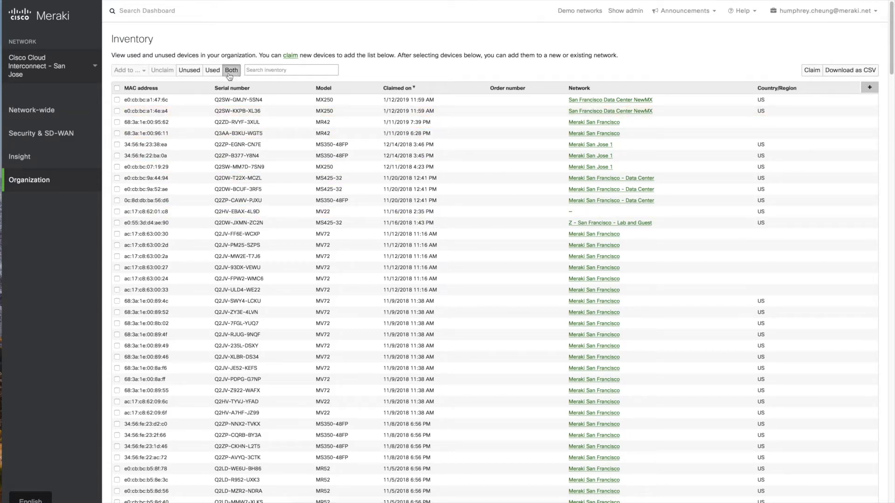
click(212, 69)
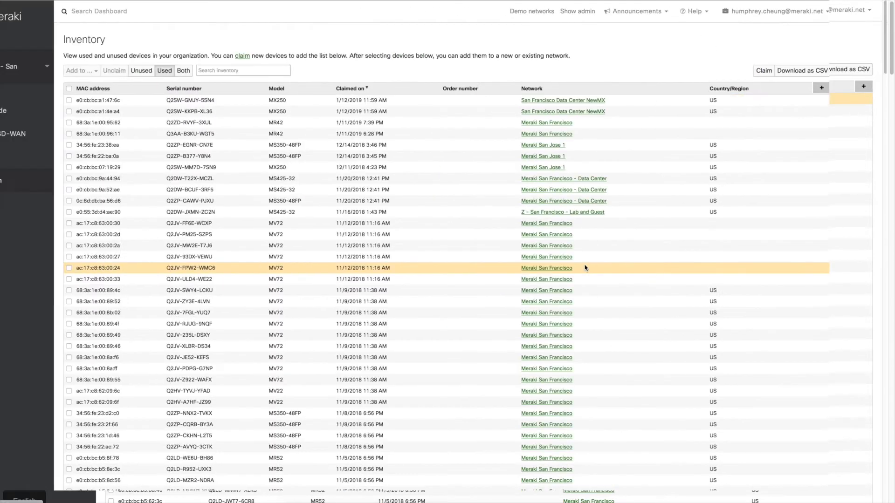
click(189, 69)
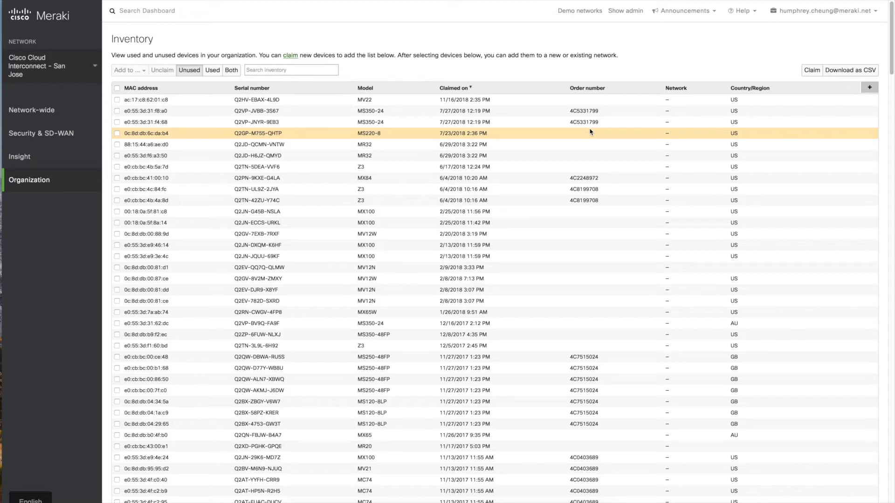
click(231, 70)
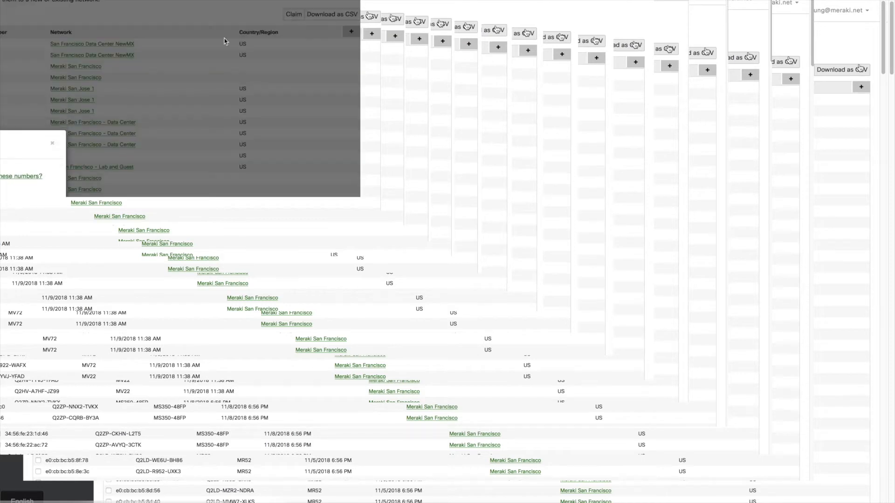
click(292, 13)
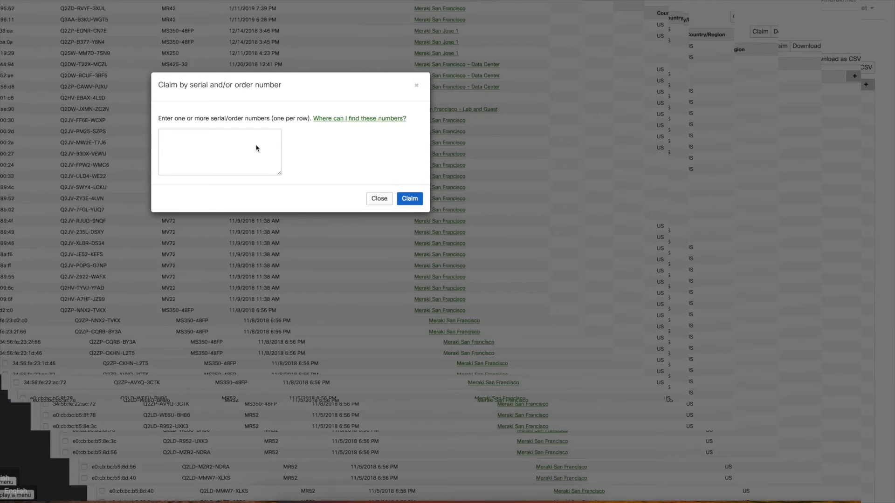
click(219, 152)
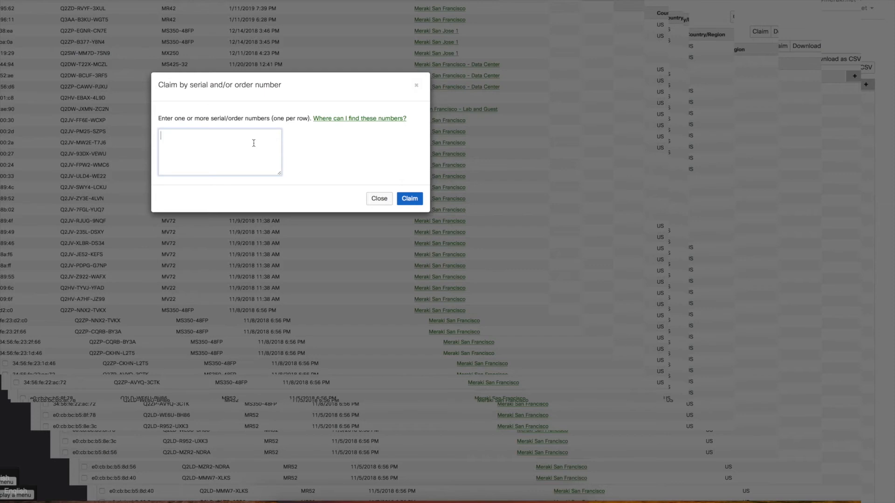
text(qqqq-qqqq-qqqq)
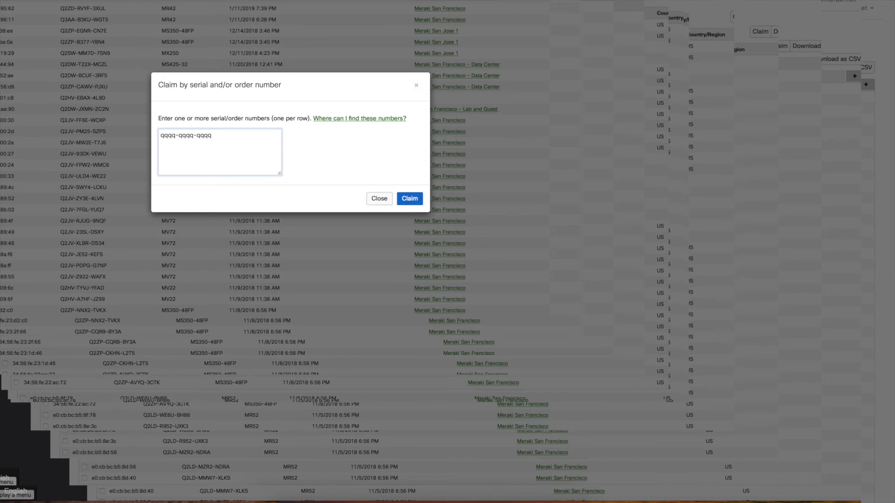
text(zzzz-zzzz-)
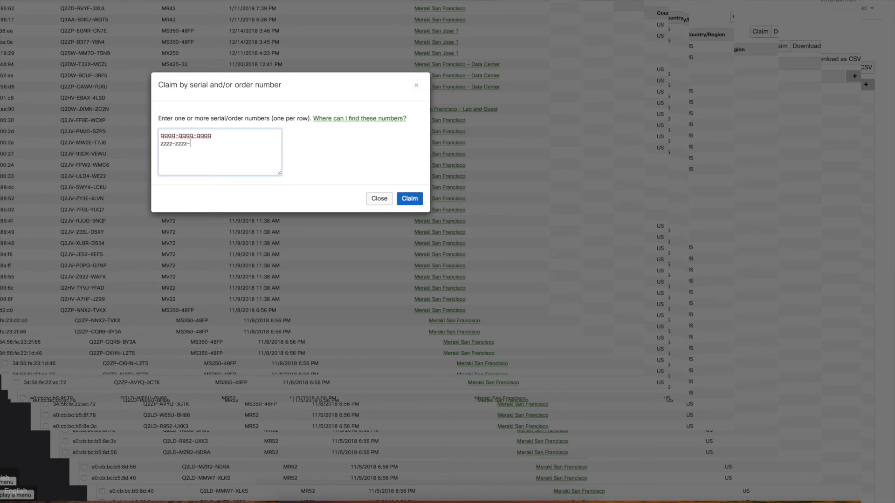
text(zzzz)
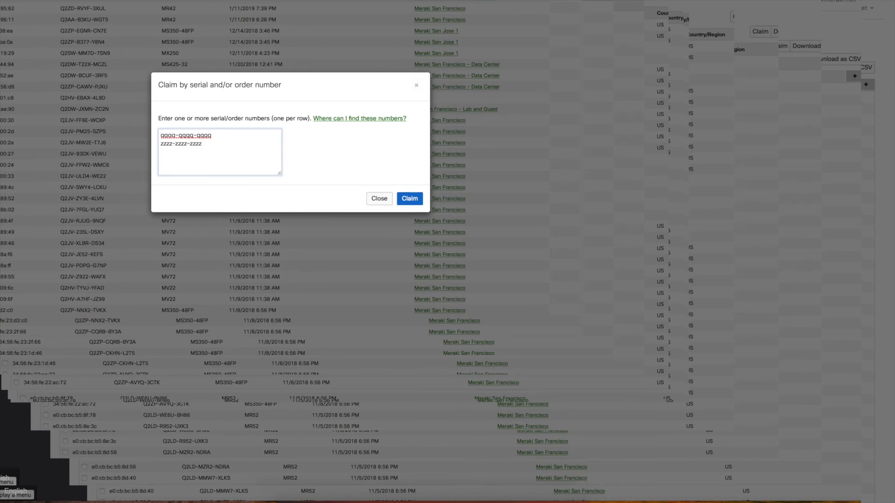
Step: Close the claim dialog to return to the Inventory list
click(379, 198)
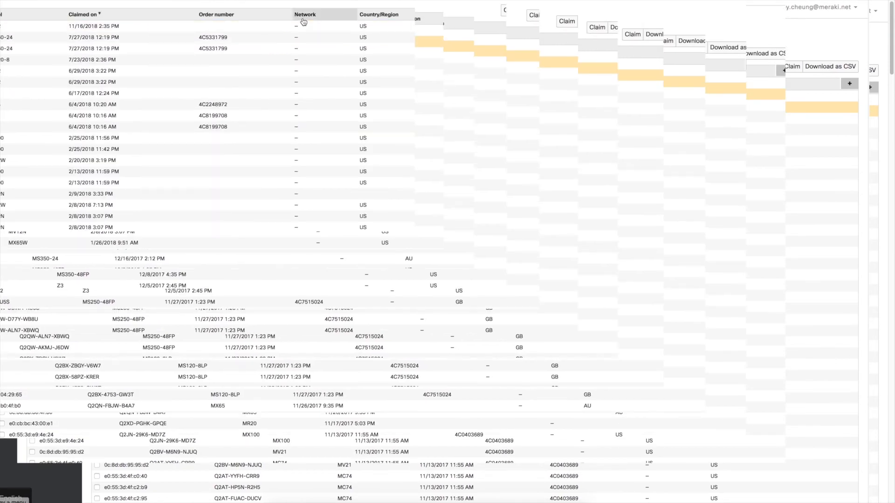
mouse_move(308, 60)
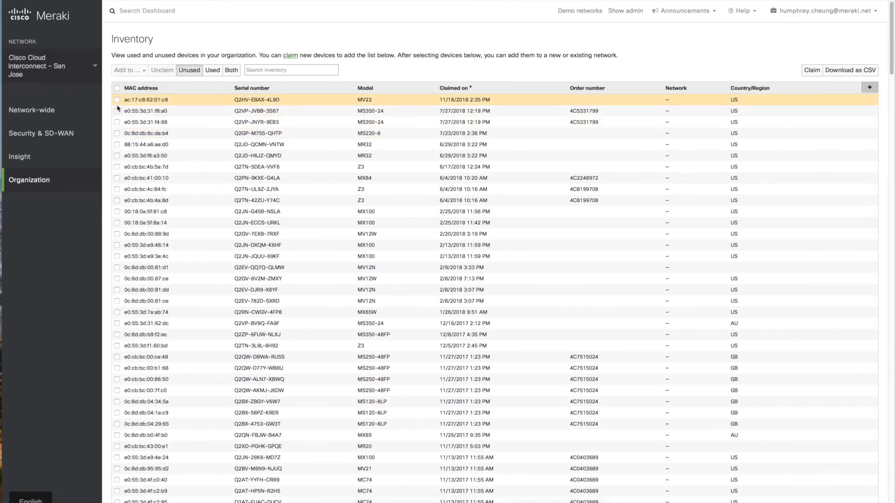
Step: Add the unused device to a new network named 'Lab Testing'
click(127, 69)
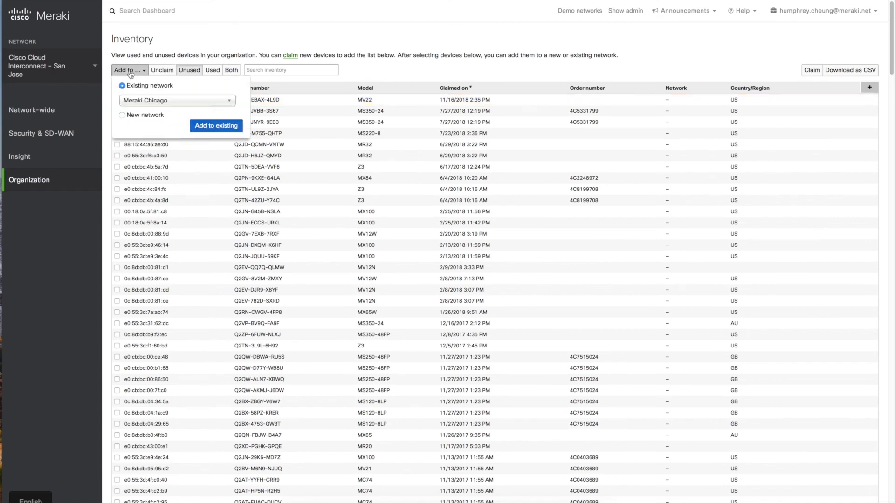
mouse_move(130, 74)
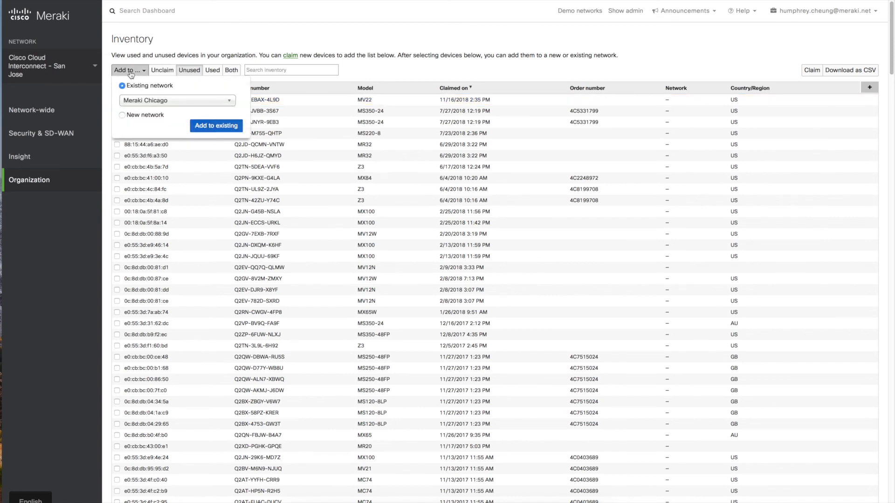
click(122, 94)
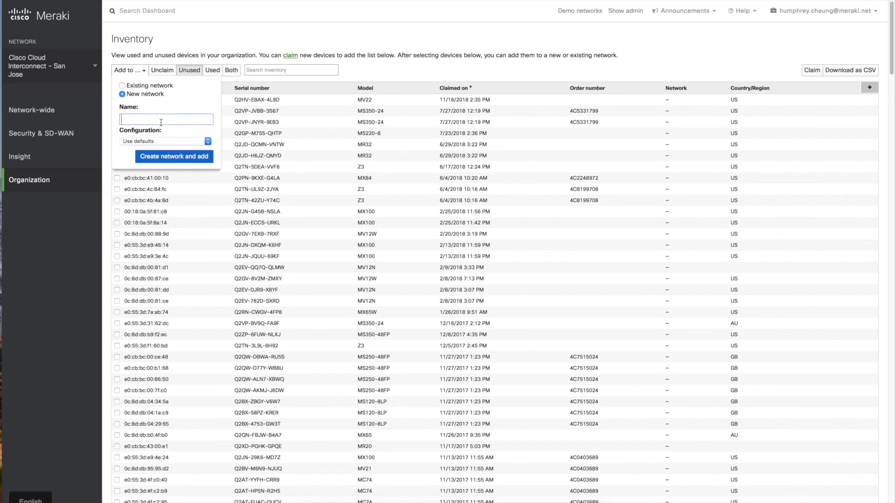
text(Lab Te)
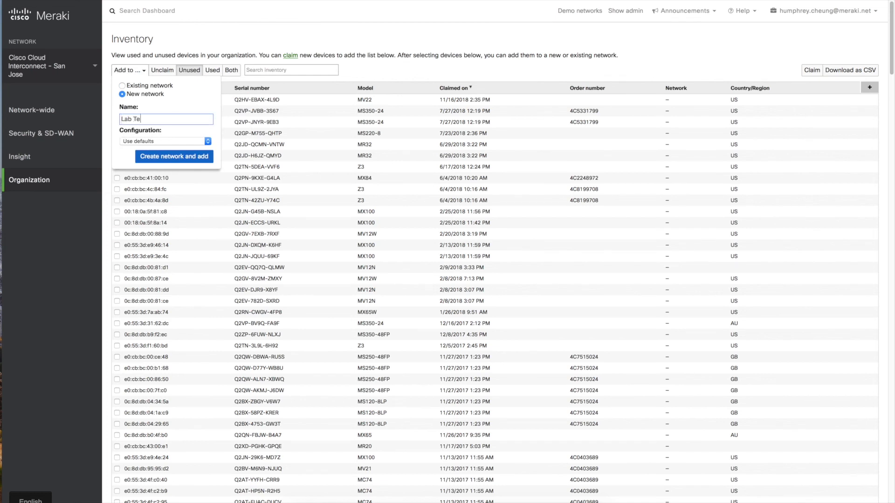
text(sting)
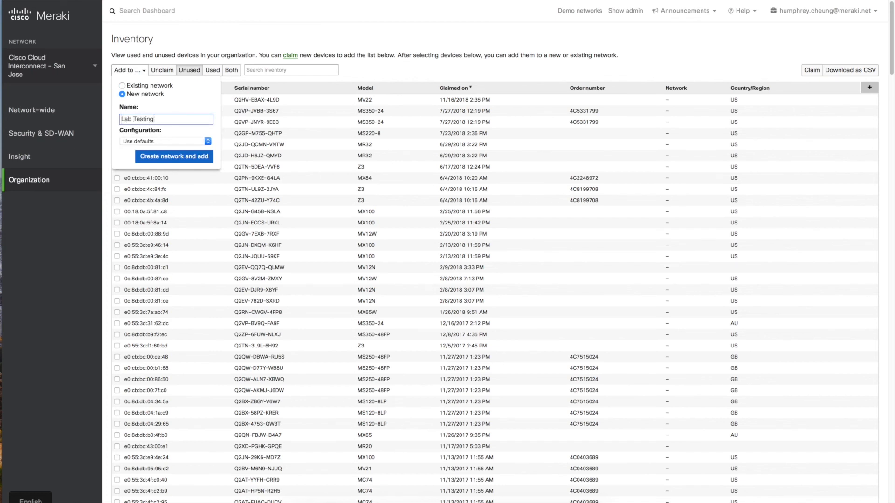